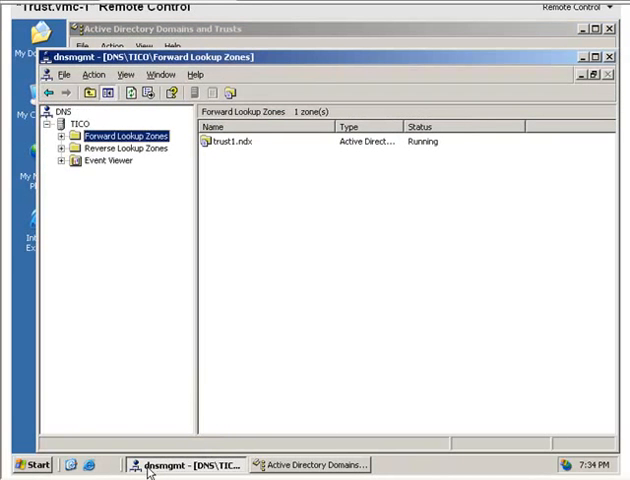
{"action": "mouse_move", "coordinate": [124, 144]}
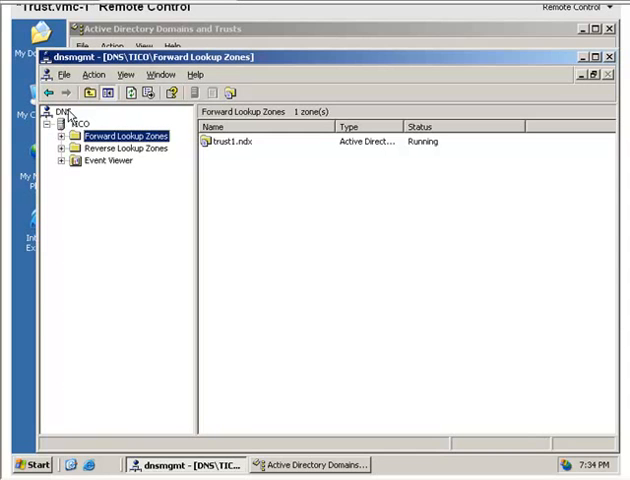
- Confirm trust2.ndx is forwarded to 192.168.5.150 in server TICO's Forwarders settings and close them
{"action": "right_click", "coordinate": [70, 120]}
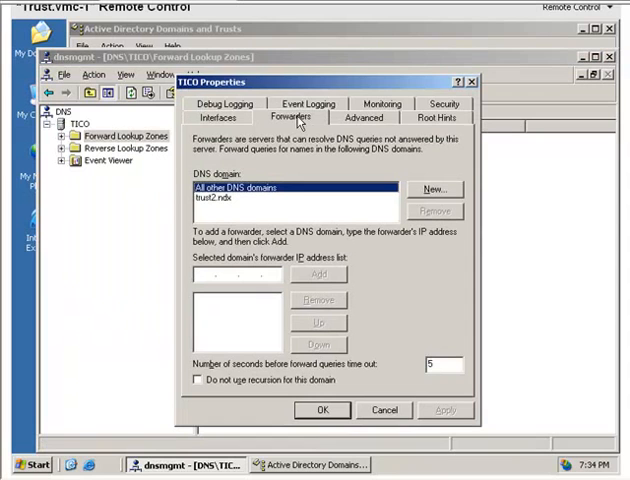
{"action": "mouse_move", "coordinate": [184, 216]}
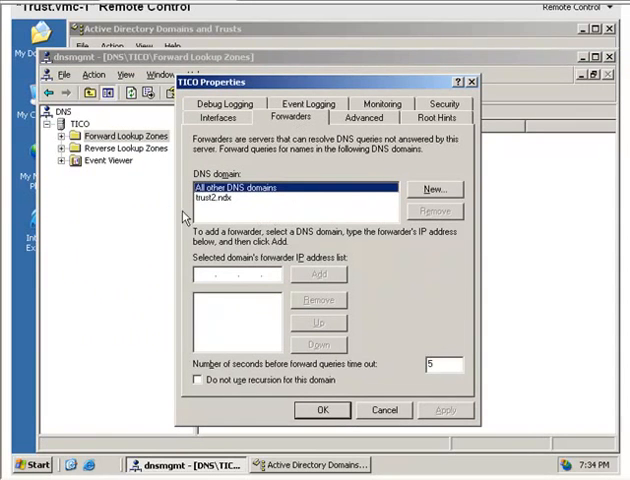
{"action": "mouse_move", "coordinate": [176, 226]}
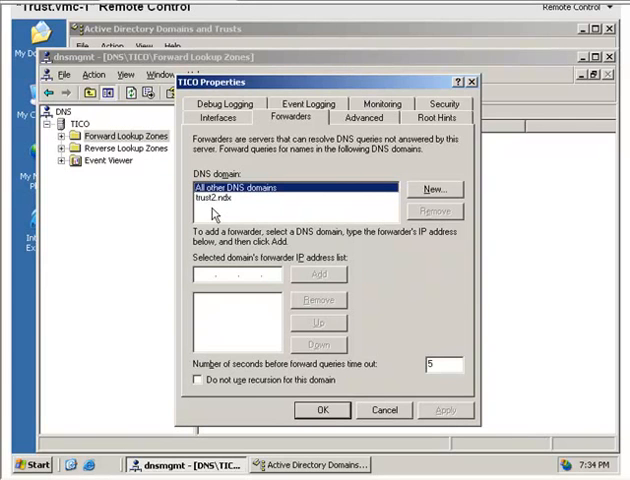
{"action": "mouse_move", "coordinate": [78, 218]}
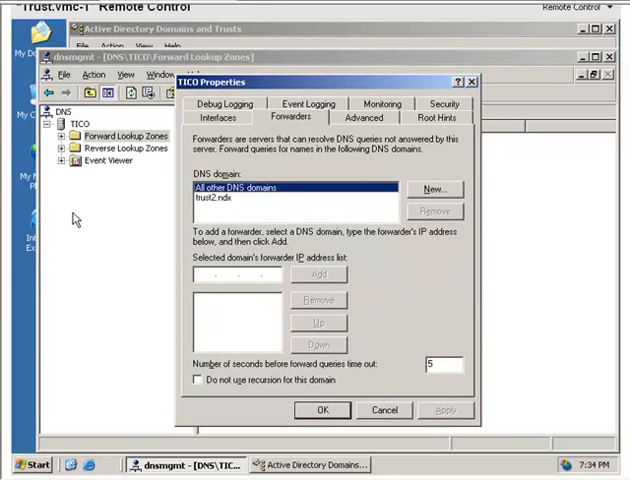
{"action": "mouse_move", "coordinate": [58, 264]}
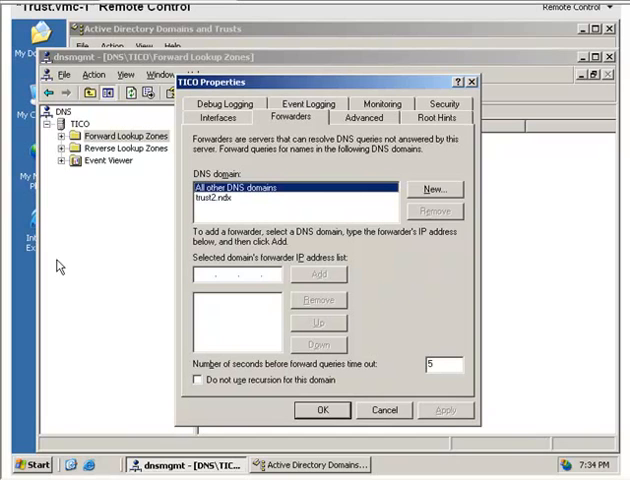
{"action": "left_click", "coordinate": [210, 196]}
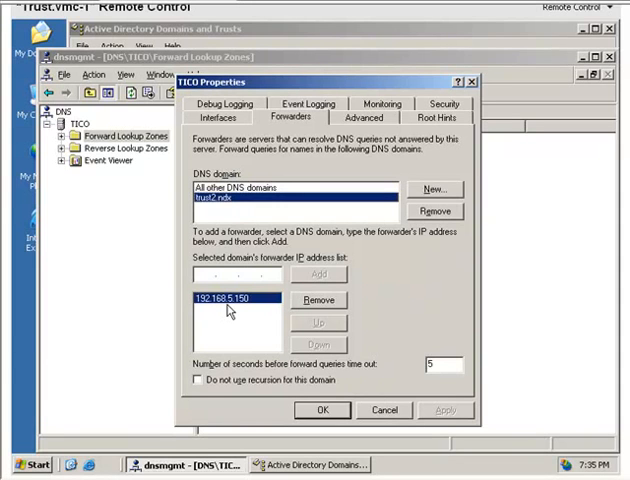
{"action": "mouse_move", "coordinate": [330, 428]}
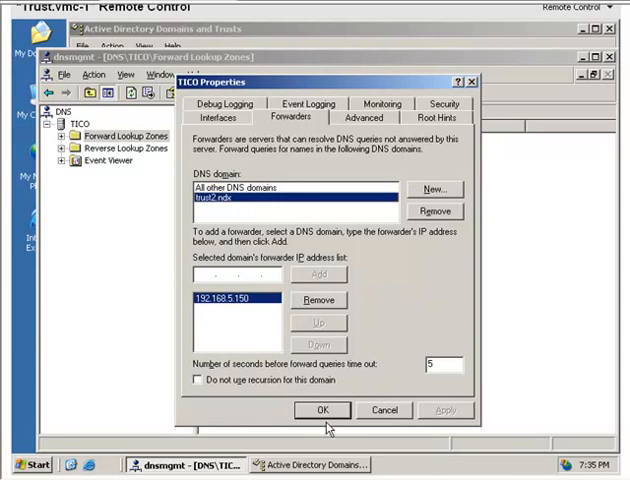
{"action": "left_click", "coordinate": [320, 410]}
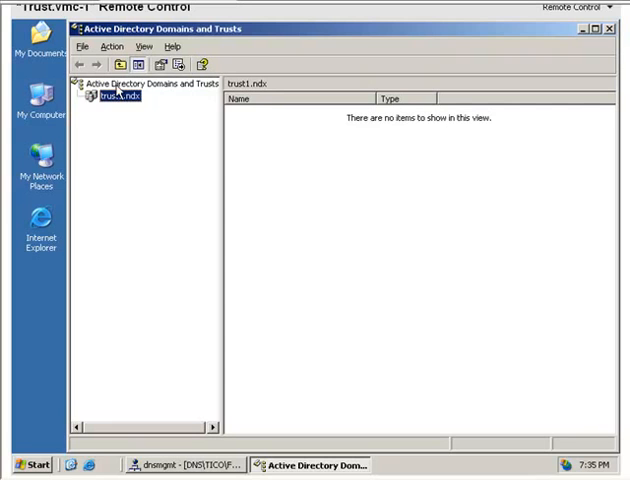
- Launch the New Trust Wizard from trust1.ndx's Trusts properties
{"action": "right_click", "coordinate": [116, 96]}
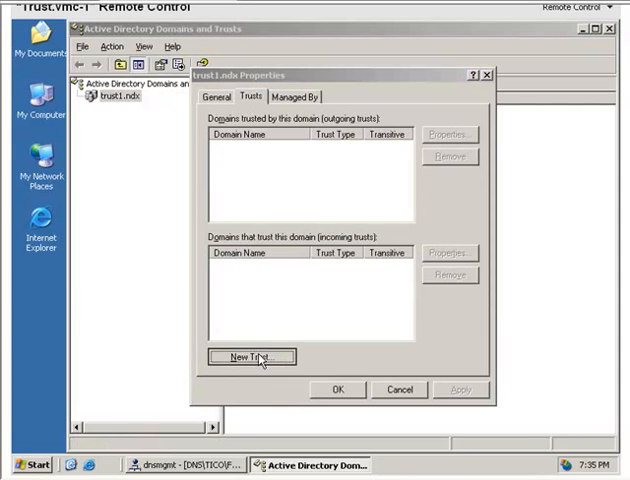
{"action": "left_click", "coordinate": [250, 356]}
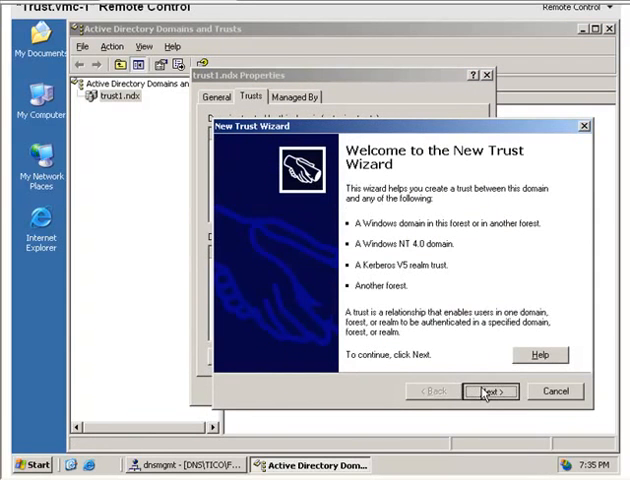
- Enter trust2.ndx as the trust name and advance to the trust type choice
{"action": "left_click", "coordinate": [488, 392]}
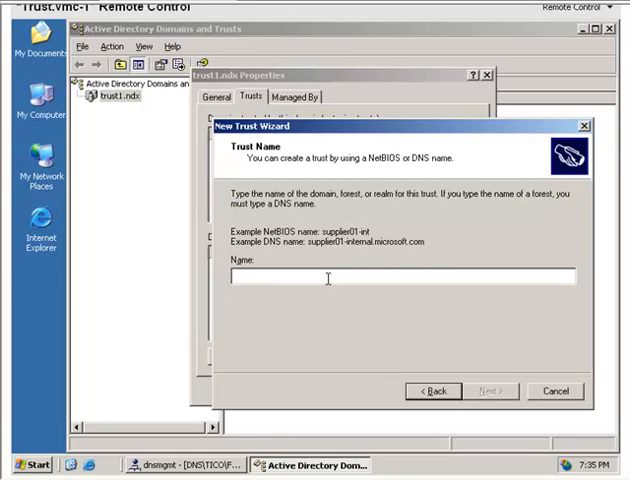
{"action": "type", "text": "N"}
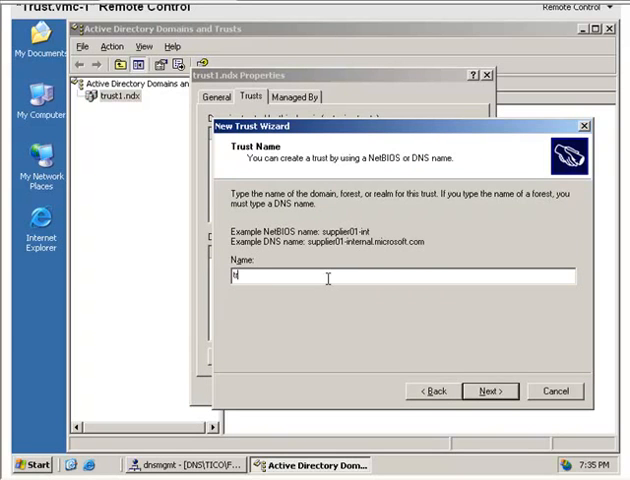
{"action": "type", "text": "trust2.n"}
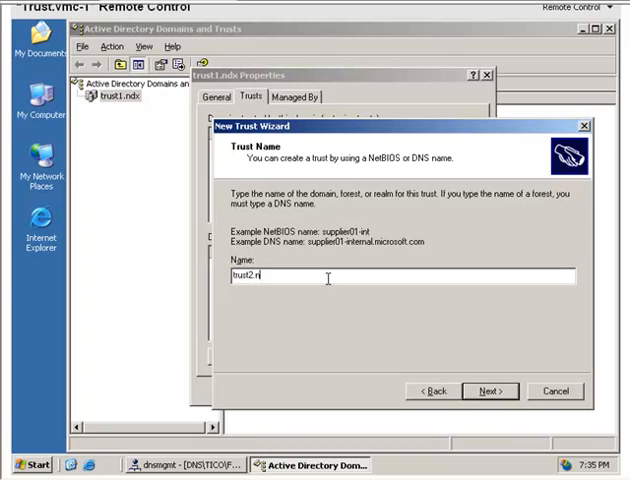
{"action": "type", "text": "dx"}
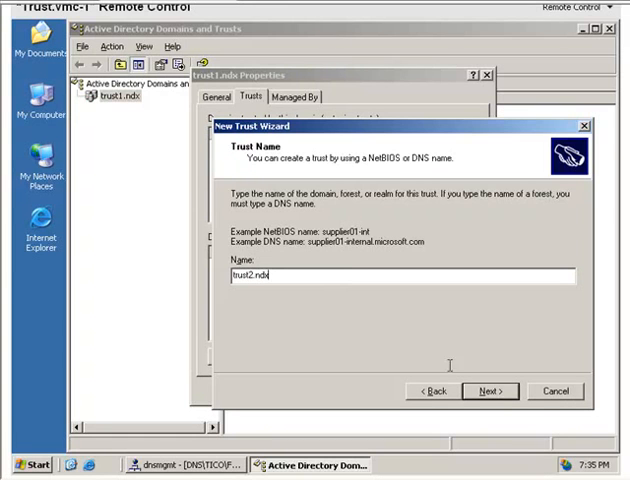
{"action": "left_click", "coordinate": [488, 390]}
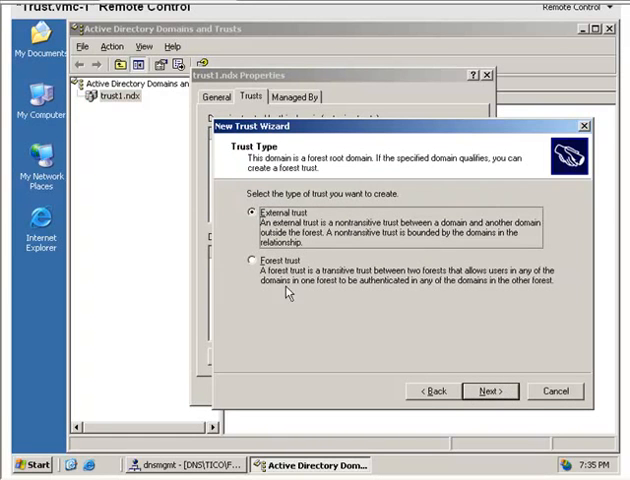
{"action": "mouse_move", "coordinate": [212, 258]}
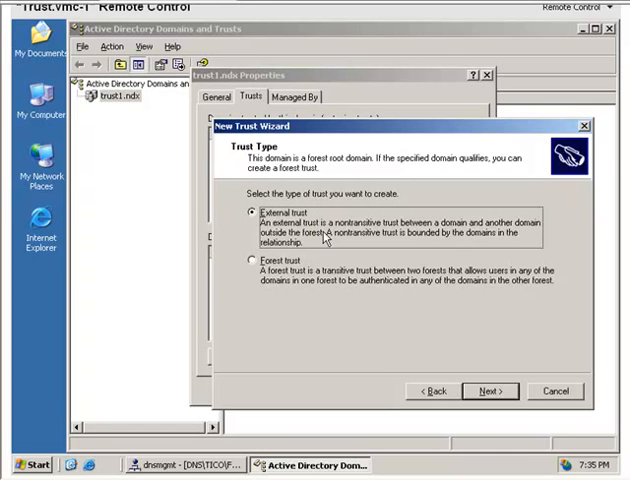
{"action": "mouse_move", "coordinate": [390, 236]}
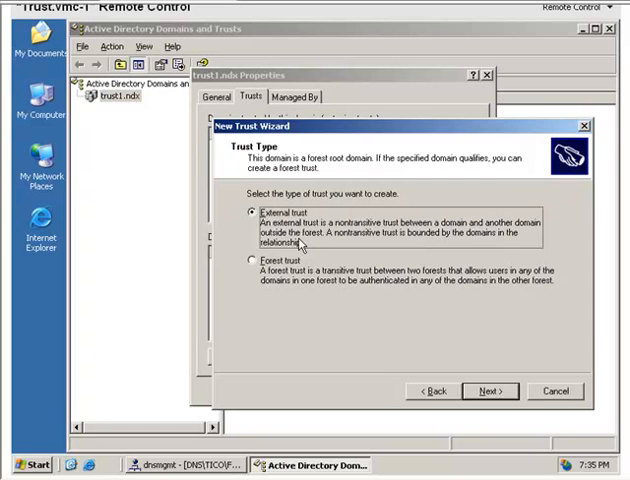
{"action": "mouse_move", "coordinate": [300, 244]}
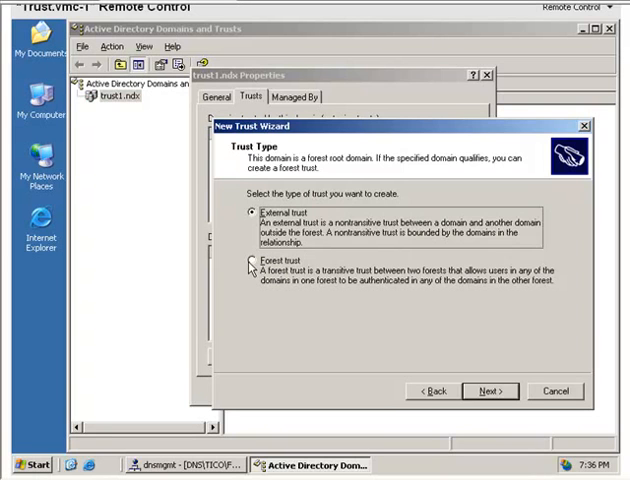
- Choose Forest trust as the type and advance to the trust direction options
{"action": "left_click", "coordinate": [248, 260]}
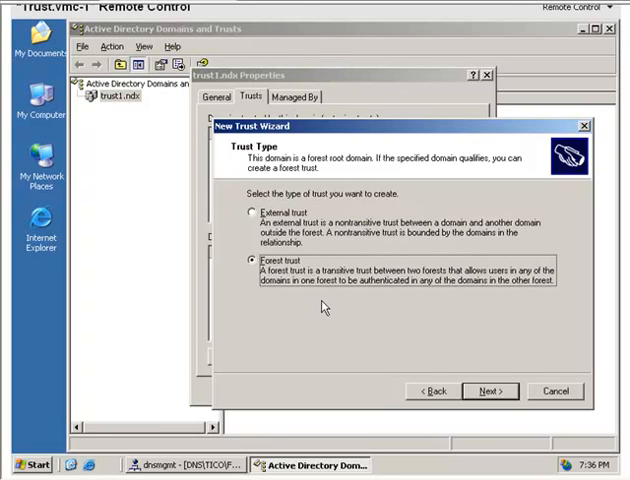
{"action": "mouse_move", "coordinate": [398, 344]}
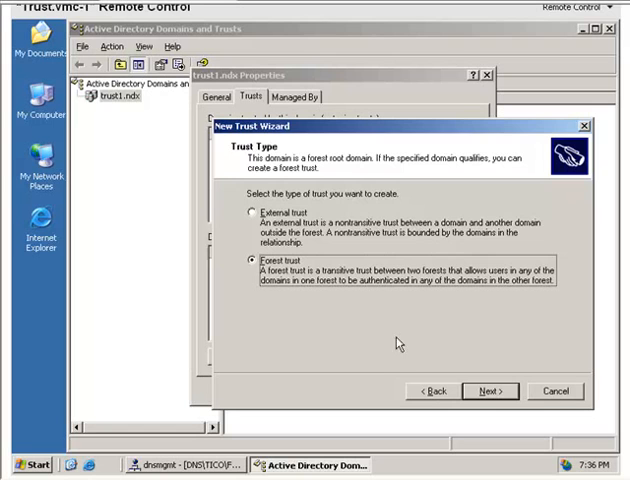
{"action": "left_click", "coordinate": [488, 390]}
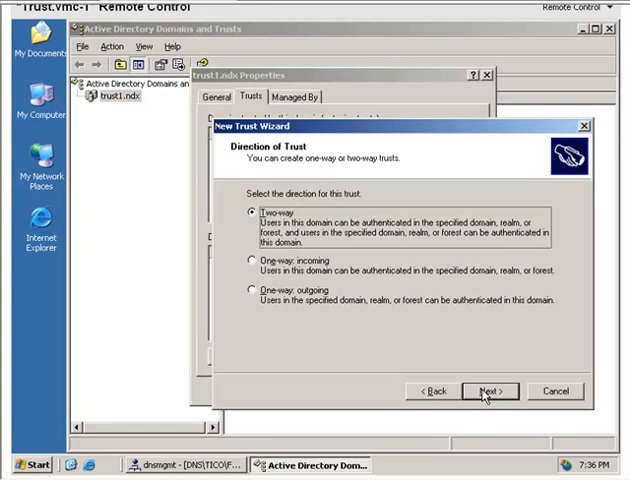
- Accept two-way direction and 'This domain only', reaching the outgoing authentication level
{"action": "left_click", "coordinate": [492, 390]}
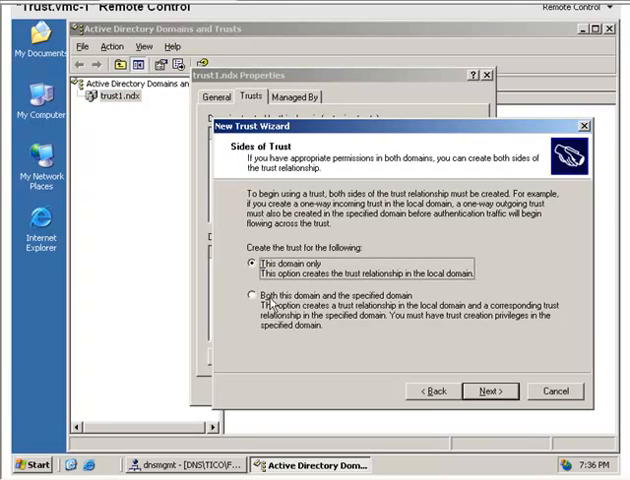
{"action": "mouse_move", "coordinate": [272, 302]}
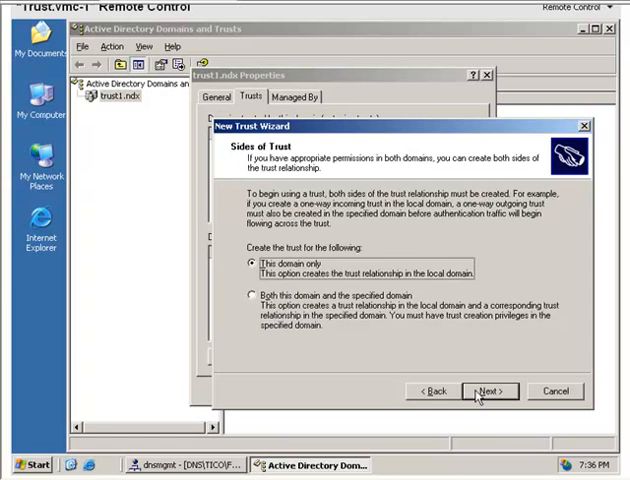
{"action": "left_click", "coordinate": [490, 392]}
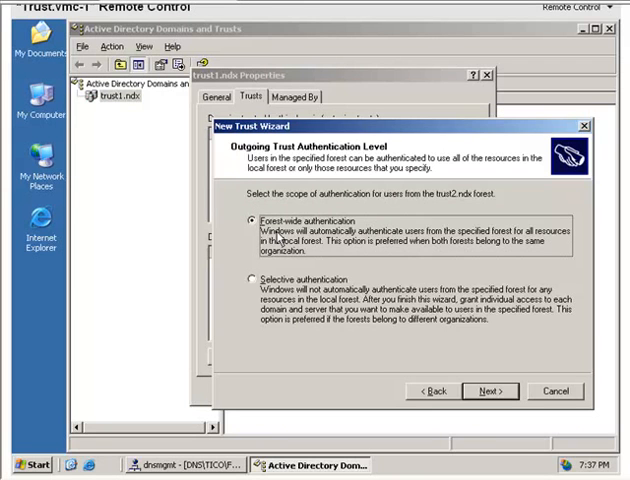
{"action": "mouse_move", "coordinate": [328, 242]}
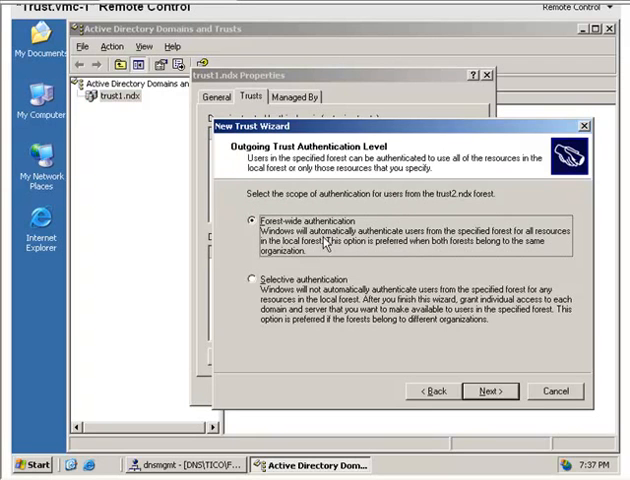
{"action": "mouse_move", "coordinate": [386, 242]}
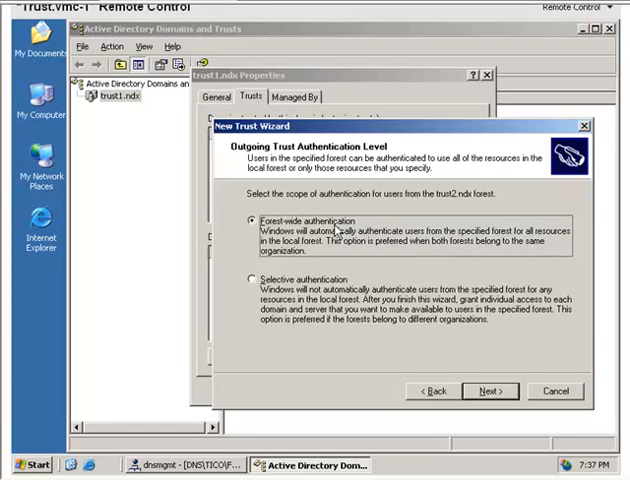
{"action": "mouse_move", "coordinate": [368, 324]}
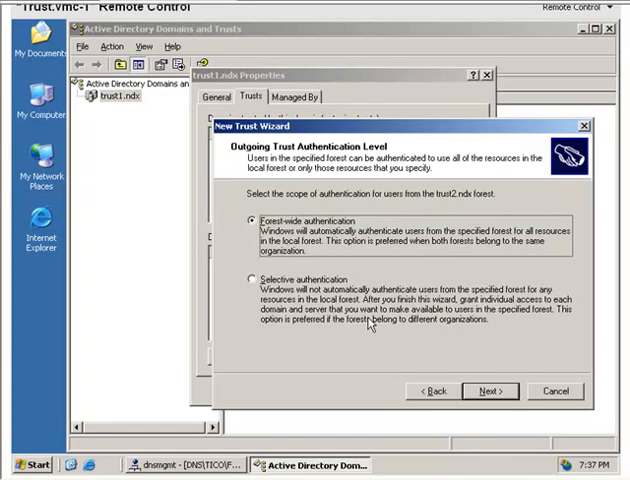
- Accept forest-wide authentication and advance to the trust password page
{"action": "left_click", "coordinate": [488, 390]}
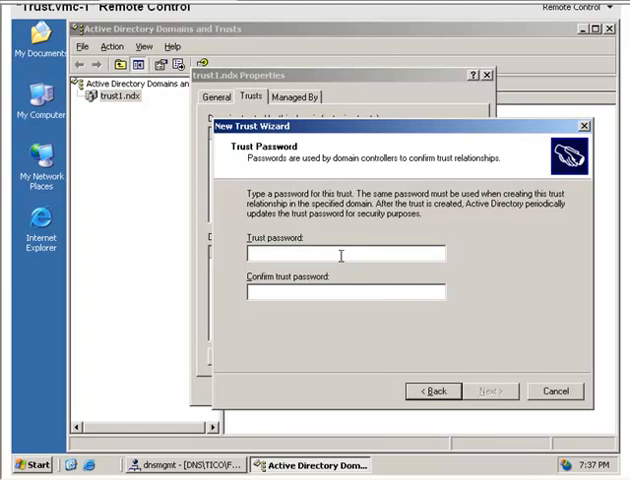
- Enter and confirm the trust password, retyping after the mismatch, to reach the selections summary
{"action": "type", "text": "•"}
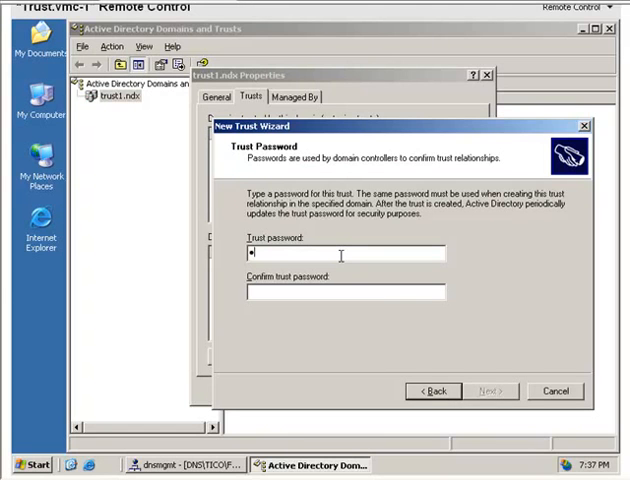
{"action": "key", "text": "backspace"}
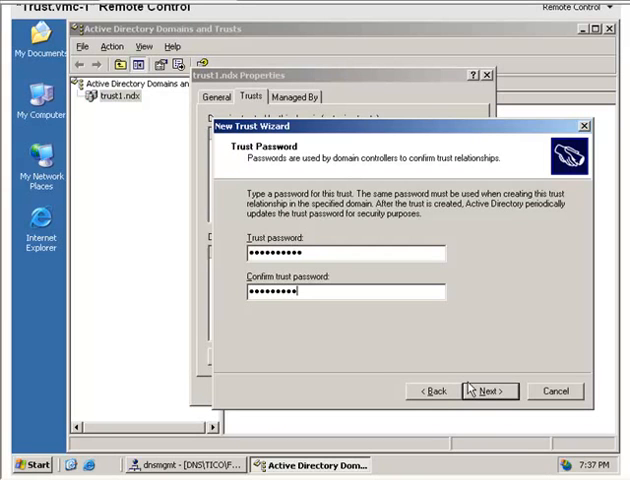
{"action": "left_click", "coordinate": [490, 390]}
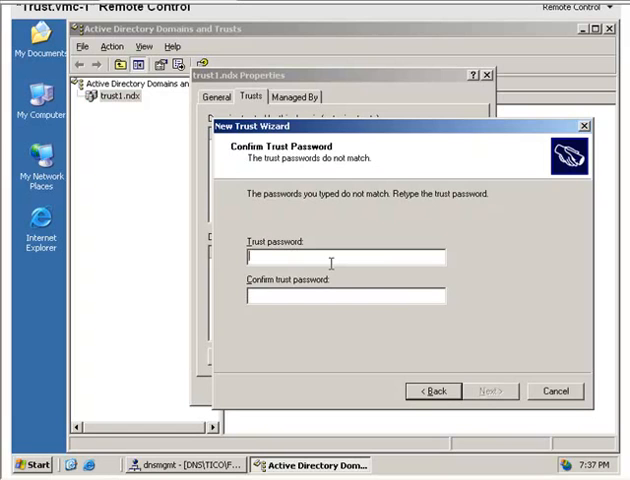
{"action": "type", "text": "•"}
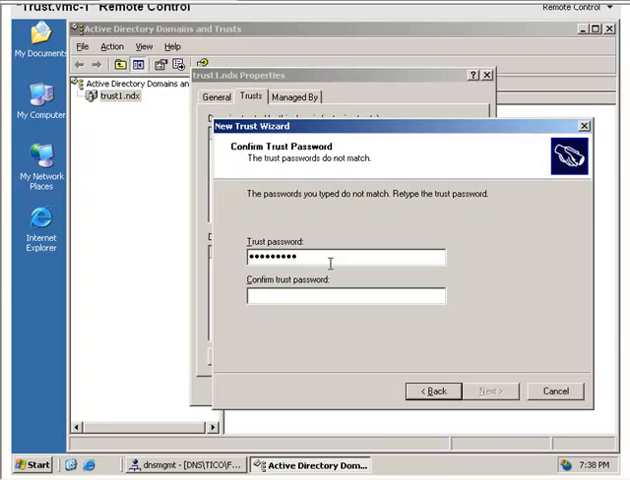
{"action": "type", "text": "•••"}
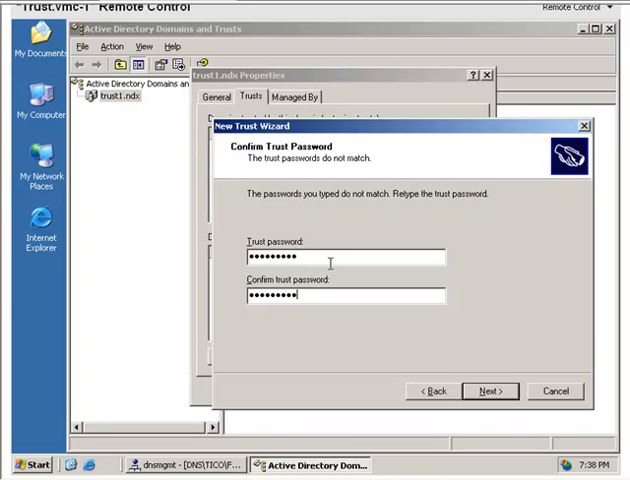
{"action": "left_click", "coordinate": [488, 392]}
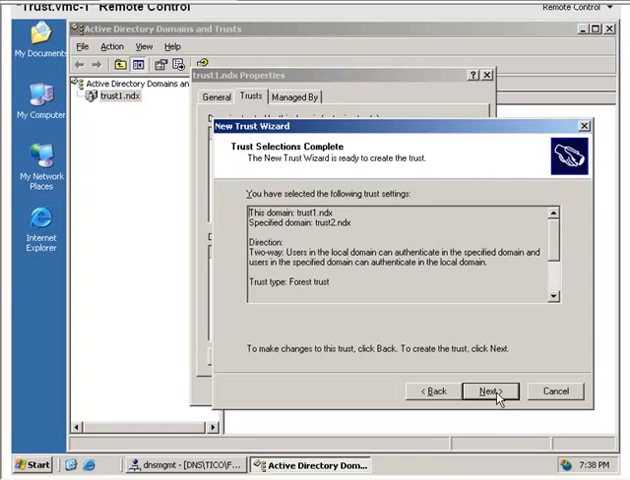
- Create the trust, decline confirming outgoing and incoming sides, and finish the wizard
{"action": "left_click", "coordinate": [492, 392]}
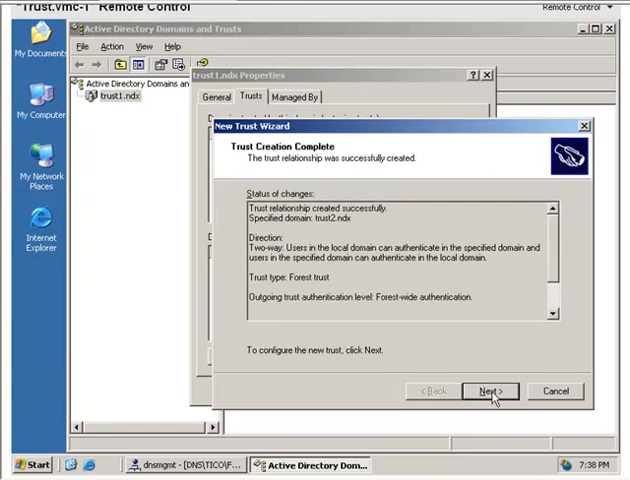
{"action": "left_click", "coordinate": [488, 392]}
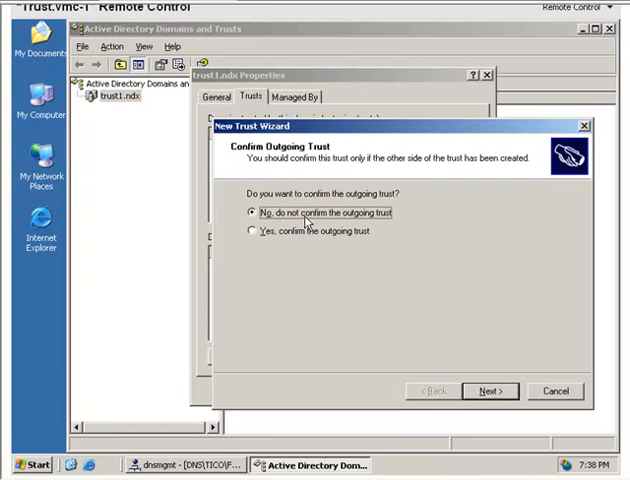
{"action": "left_click", "coordinate": [488, 392]}
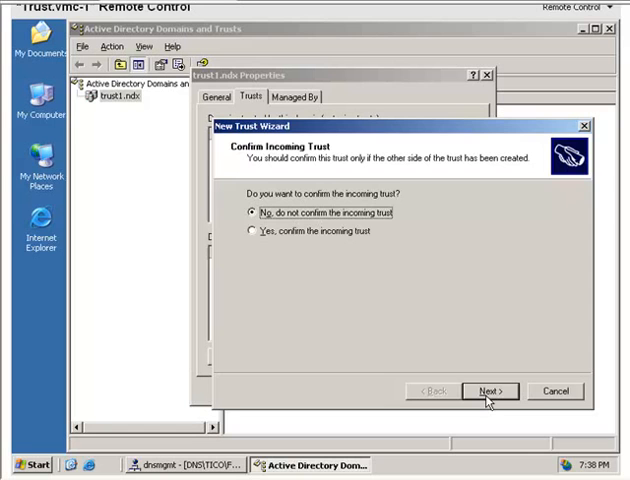
{"action": "left_click", "coordinate": [488, 390]}
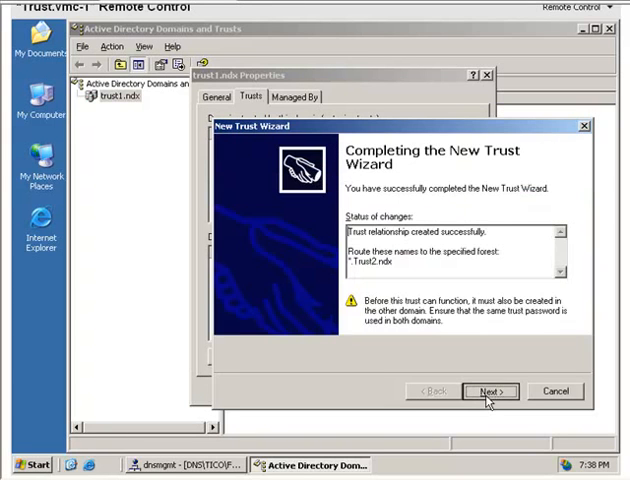
{"action": "left_click", "coordinate": [488, 392]}
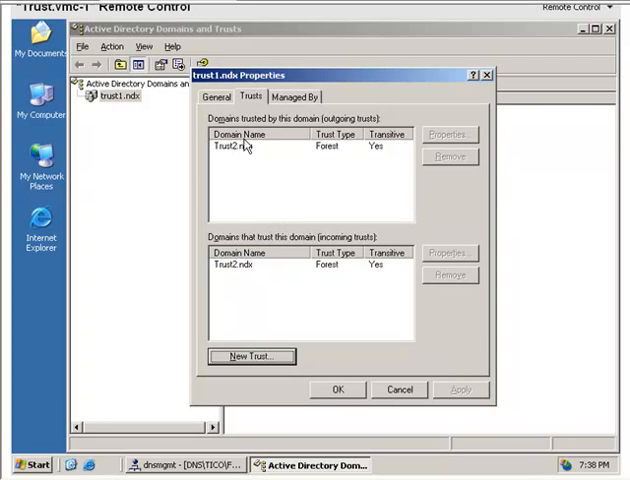
{"action": "mouse_move", "coordinate": [228, 252]}
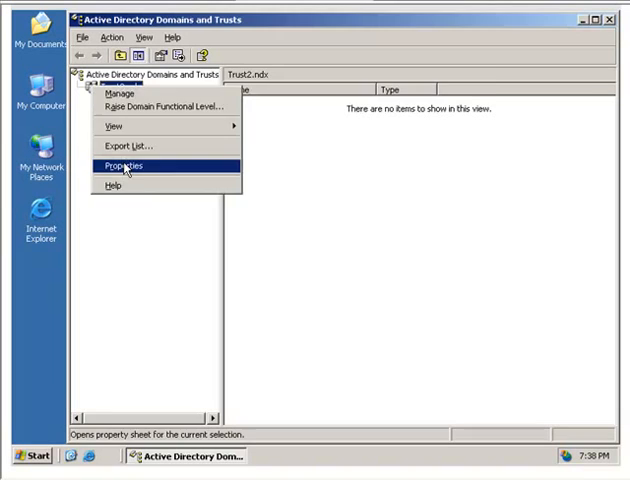
- Start a new trust from trust2.ndx's Trusts properties with trust1.ndx as the trust name
{"action": "left_click", "coordinate": [124, 164]}
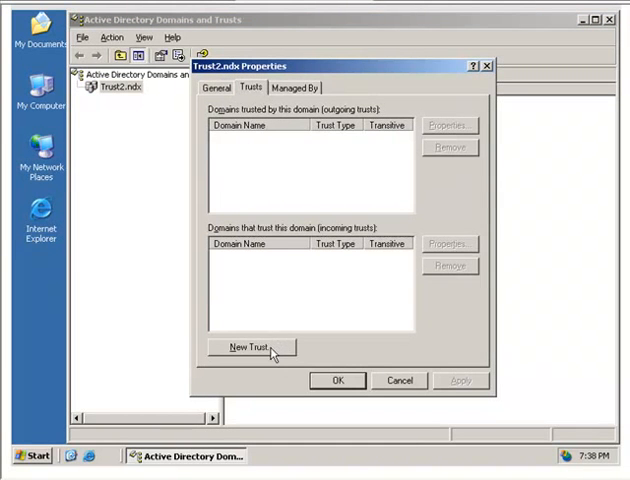
{"action": "left_click", "coordinate": [250, 348]}
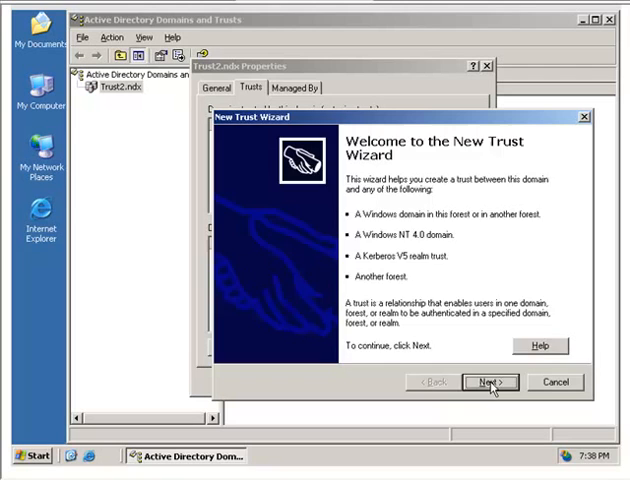
{"action": "left_click", "coordinate": [492, 382]}
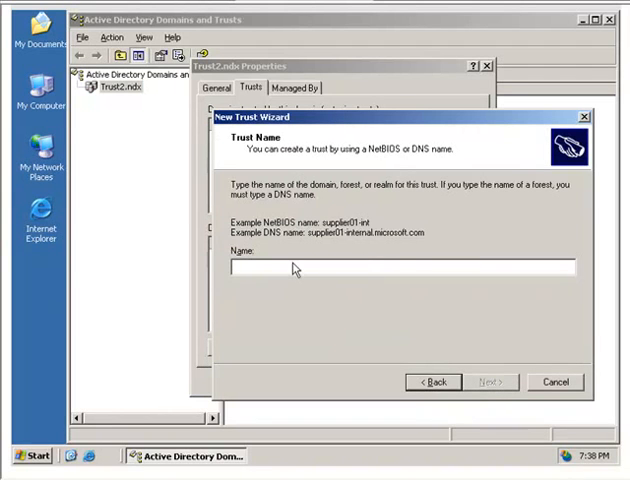
{"action": "type", "text": "{"}
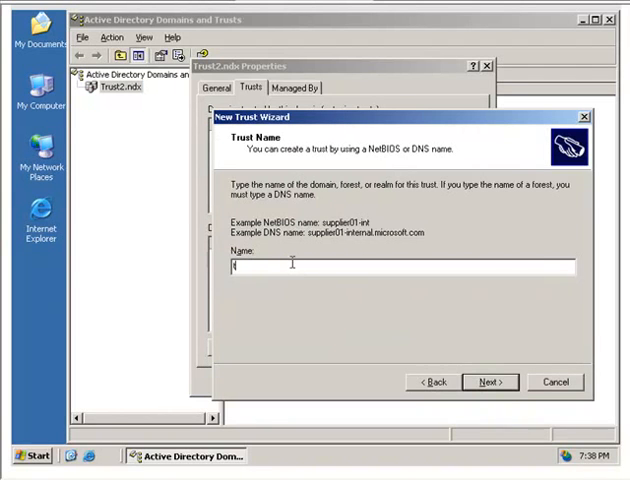
{"action": "type", "text": "N"}
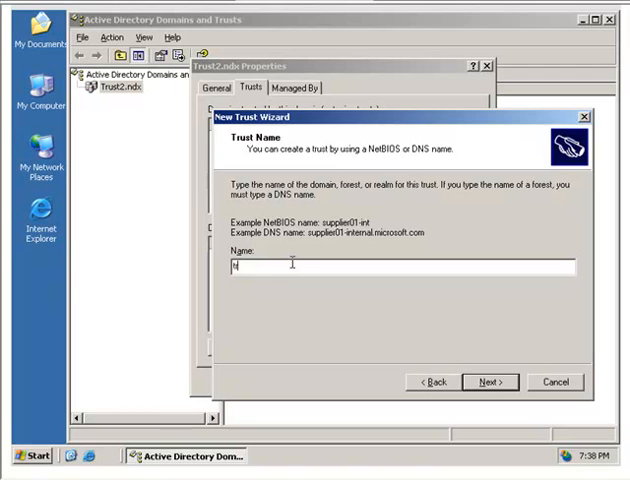
{"action": "type", "text": "trust1.ne"}
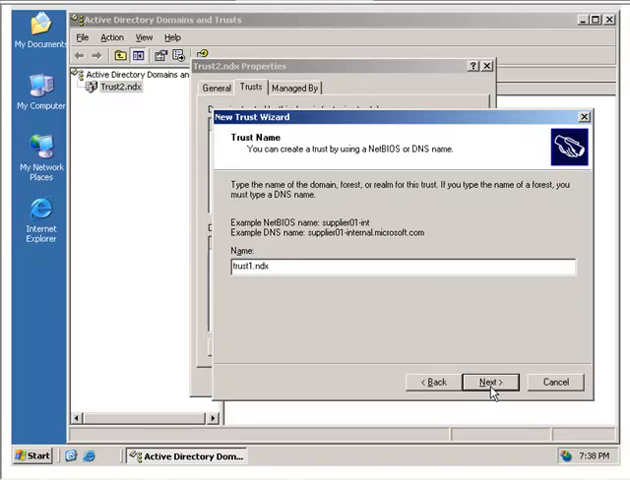
{"action": "left_click", "coordinate": [488, 380]}
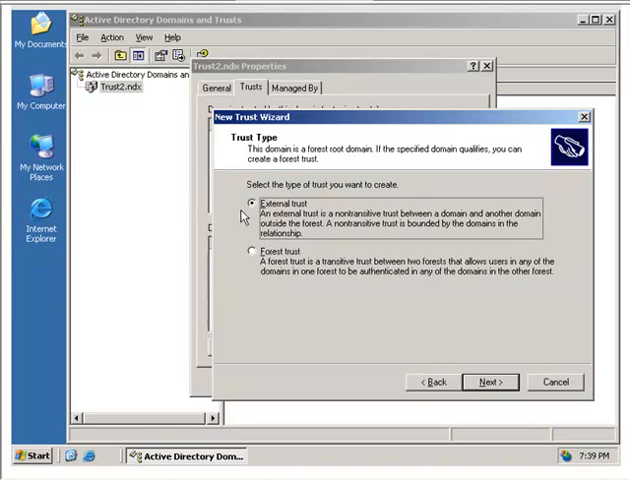
- Choose Forest trust, two-way, this domain only, and forest-wide authentication on trust2.ndx
{"action": "left_click", "coordinate": [248, 252]}
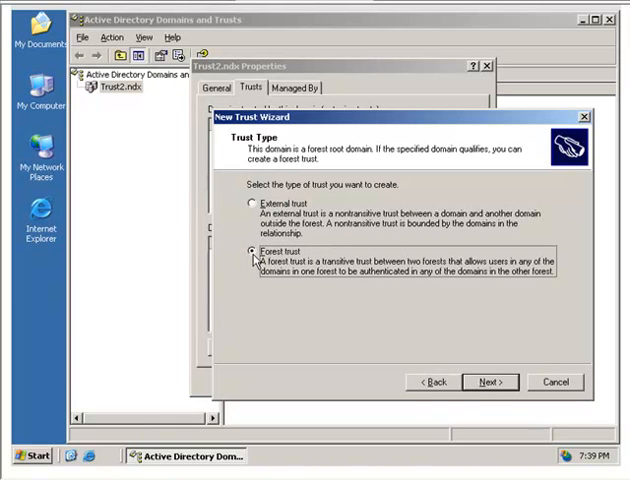
{"action": "left_click", "coordinate": [490, 380]}
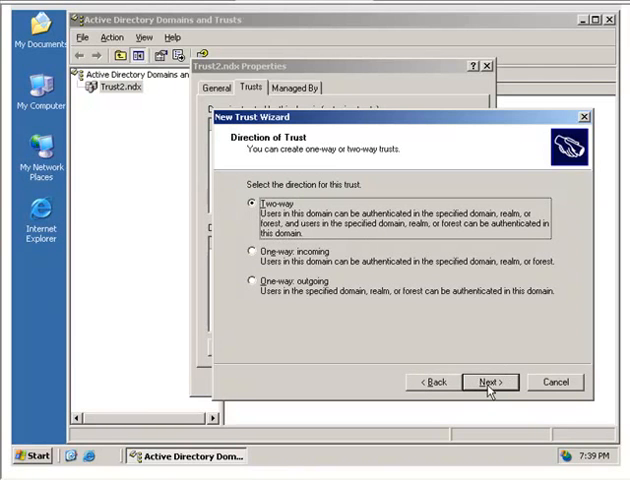
{"action": "left_click", "coordinate": [488, 380]}
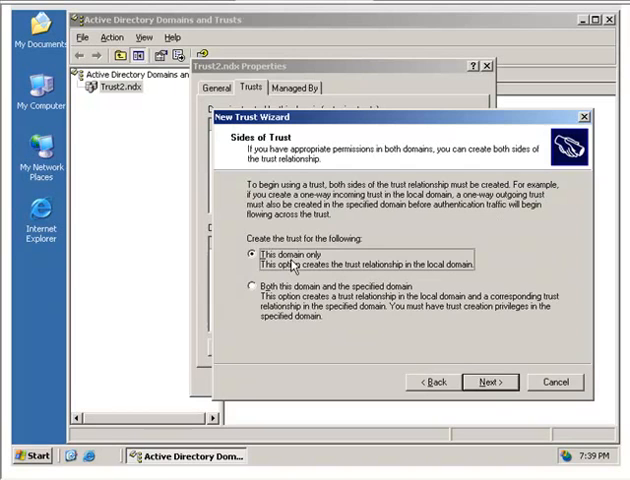
{"action": "left_click", "coordinate": [488, 380]}
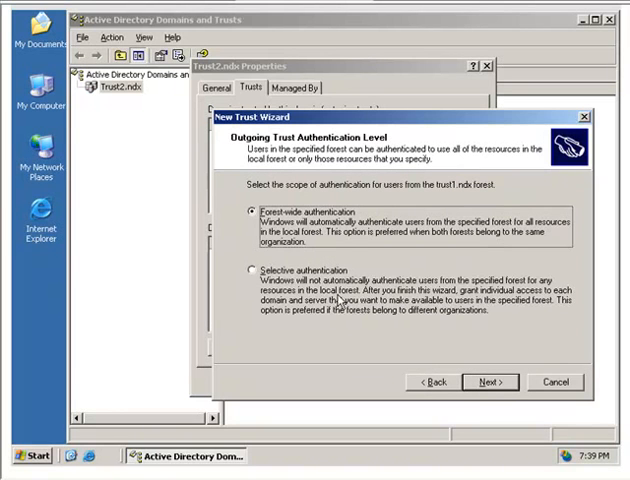
{"action": "mouse_move", "coordinate": [340, 300]}
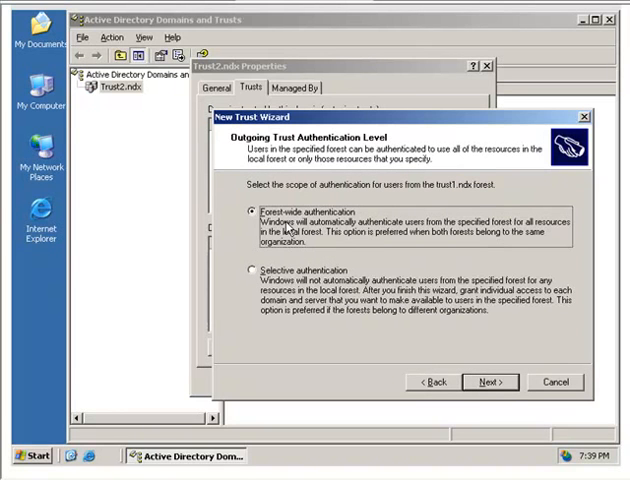
{"action": "left_click", "coordinate": [488, 380]}
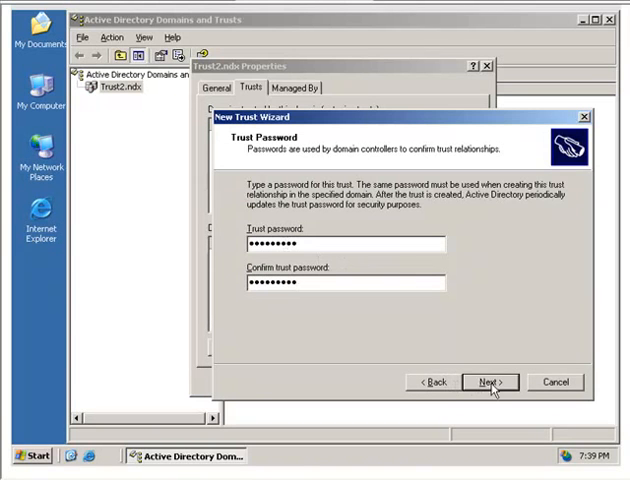
- Accept the trust password and summary, declining confirmation of the outgoing and incoming trusts
{"action": "left_click", "coordinate": [490, 380]}
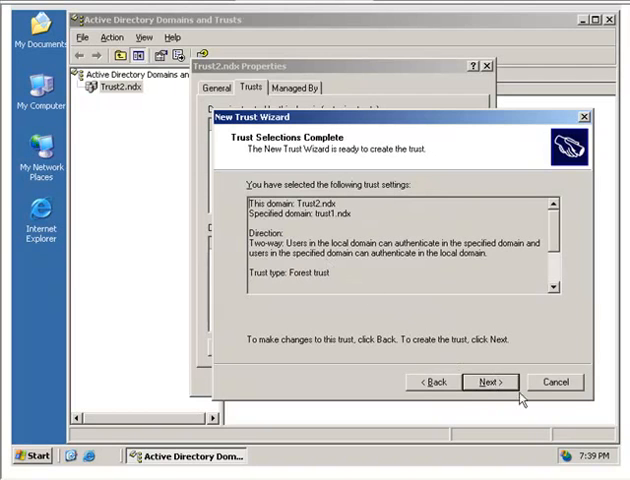
{"action": "left_click", "coordinate": [488, 380]}
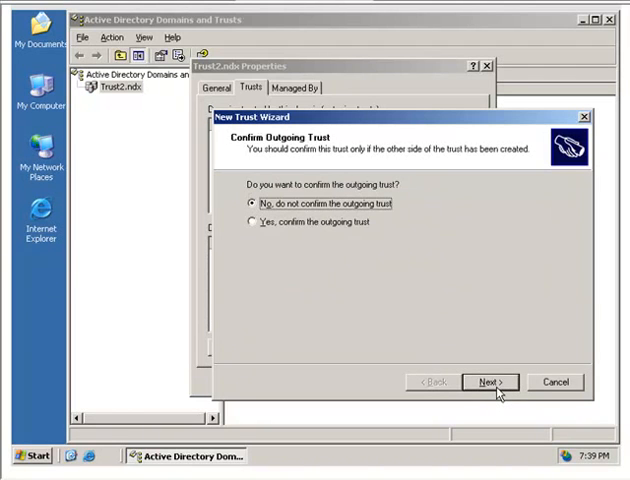
{"action": "left_click", "coordinate": [488, 380]}
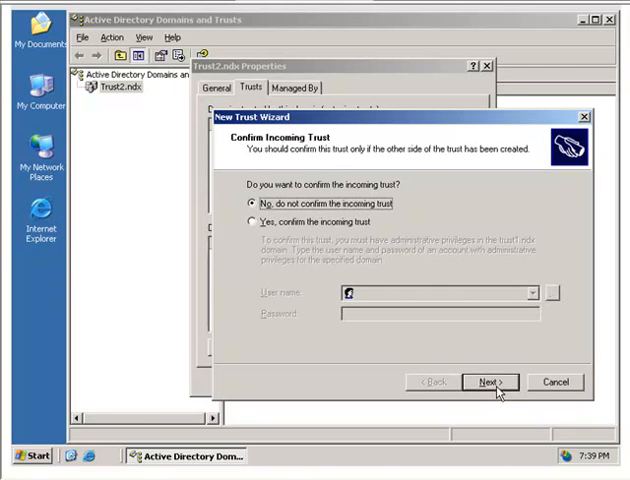
{"action": "left_click", "coordinate": [488, 382]}
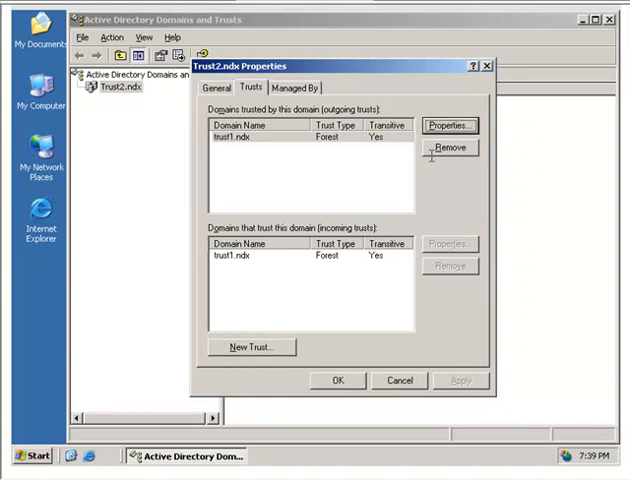
- Close trust2.ndx properties and start adding a user on the NewSid folder's Security settings
{"action": "left_click", "coordinate": [448, 126]}
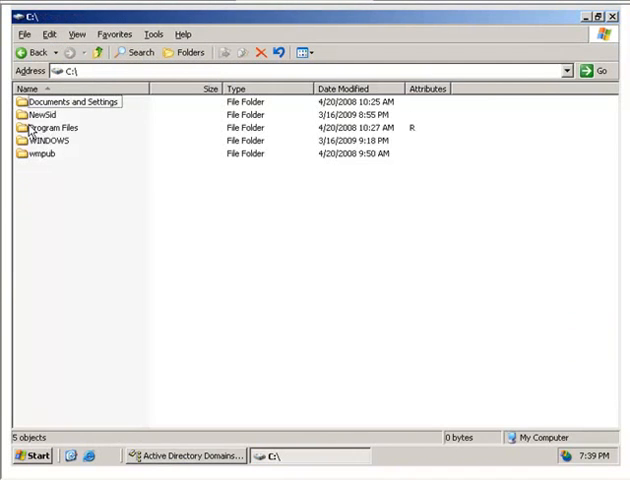
{"action": "right_click", "coordinate": [40, 114]}
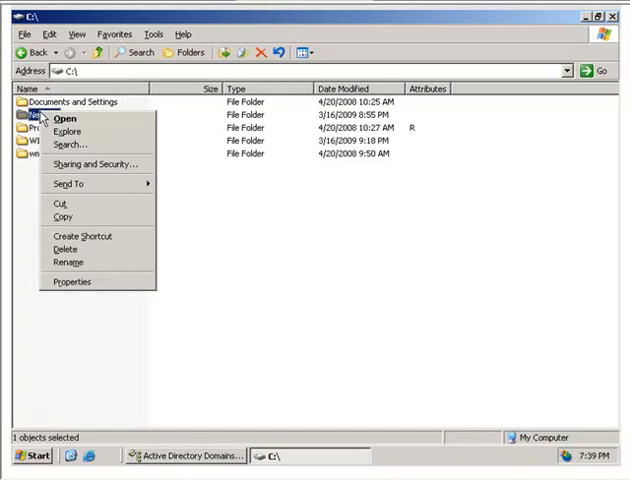
{"action": "left_click", "coordinate": [72, 280]}
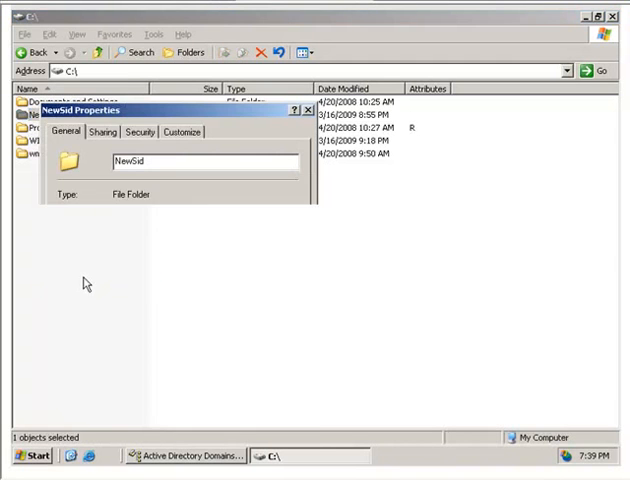
{"action": "left_click", "coordinate": [140, 132]}
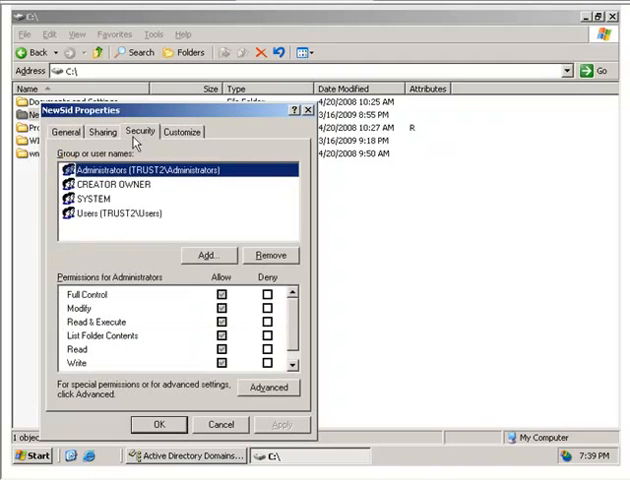
{"action": "left_click", "coordinate": [208, 256]}
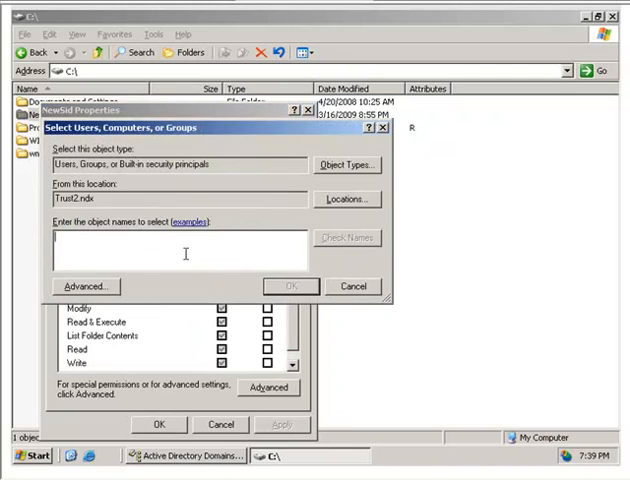
- Confirm trust1.ndx appears in the Locations list, then cancel out and close NewSid properties
{"action": "left_click", "coordinate": [348, 200]}
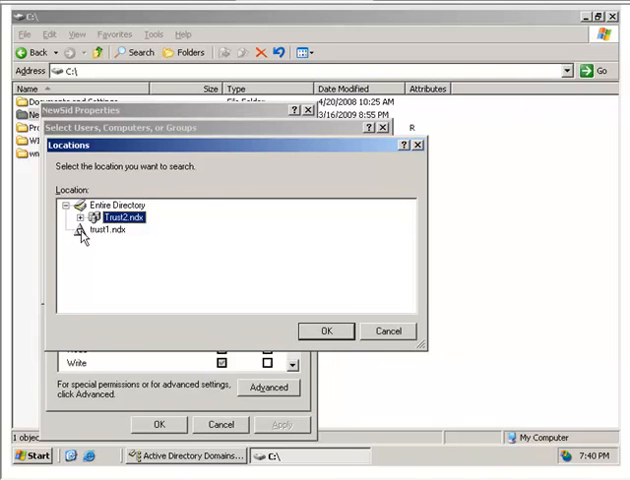
{"action": "mouse_move", "coordinate": [230, 284]}
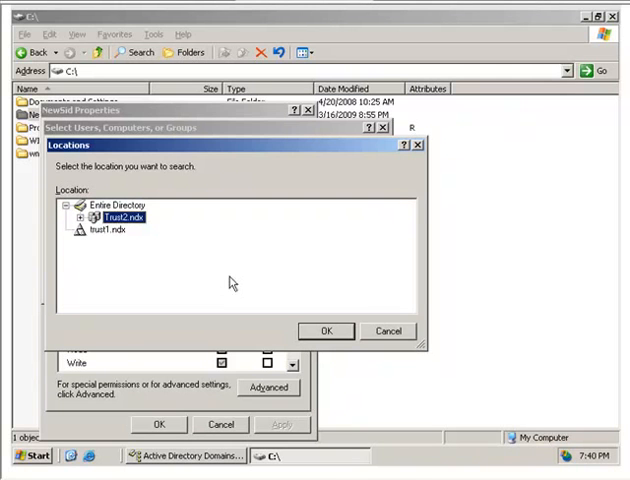
{"action": "left_click", "coordinate": [326, 332]}
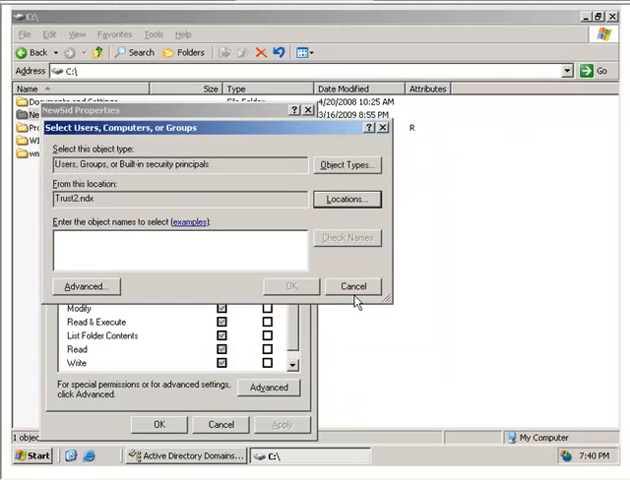
{"action": "left_click", "coordinate": [352, 286]}
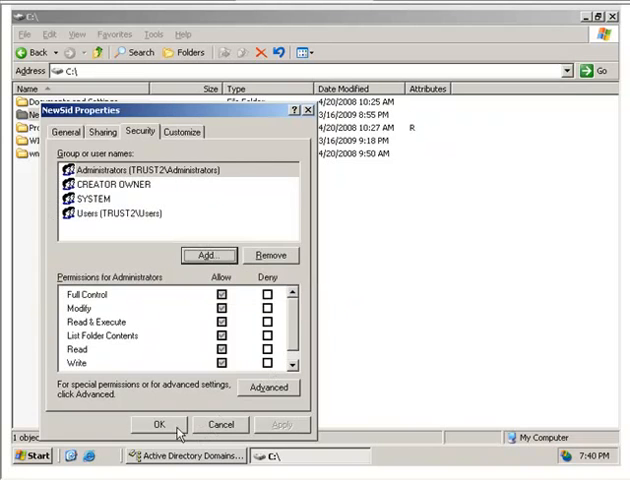
{"action": "left_click", "coordinate": [160, 424]}
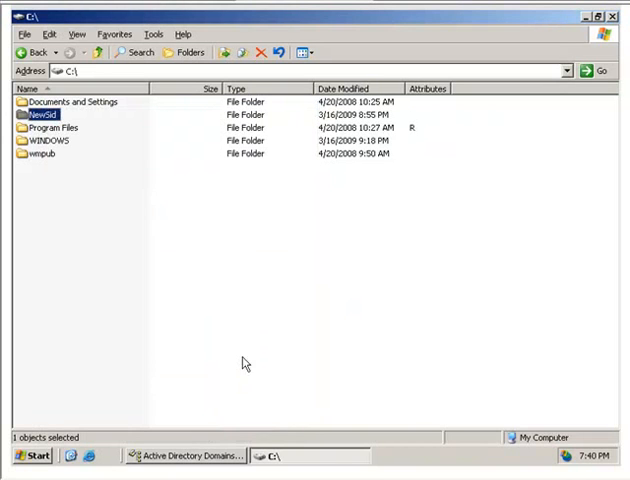
{"action": "mouse_move", "coordinate": [250, 272]}
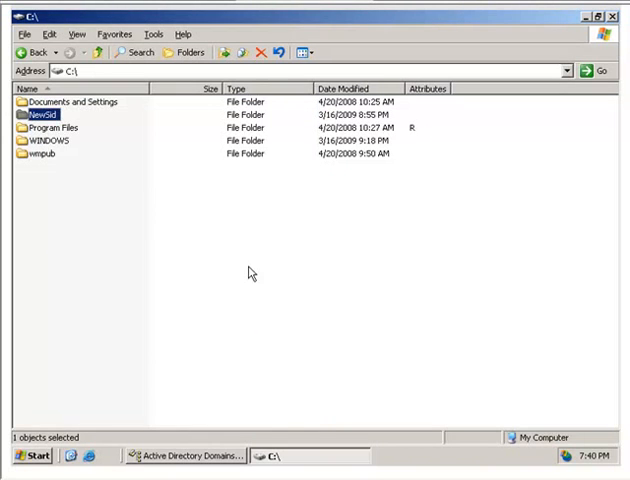